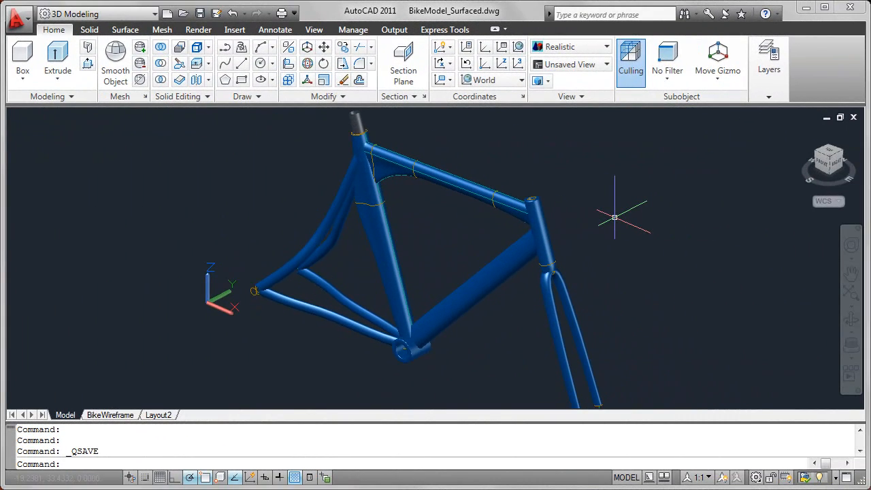
{"action": "mouse_move", "coordinate": [610, 217]}
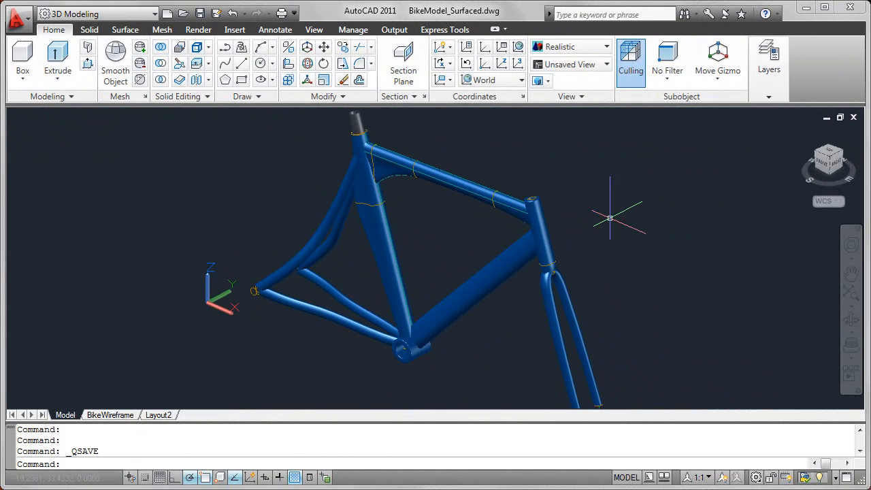
Step: Open the layer states drop-down on the expanded Layers panel
{"action": "left_click", "coordinate": [768, 61]}
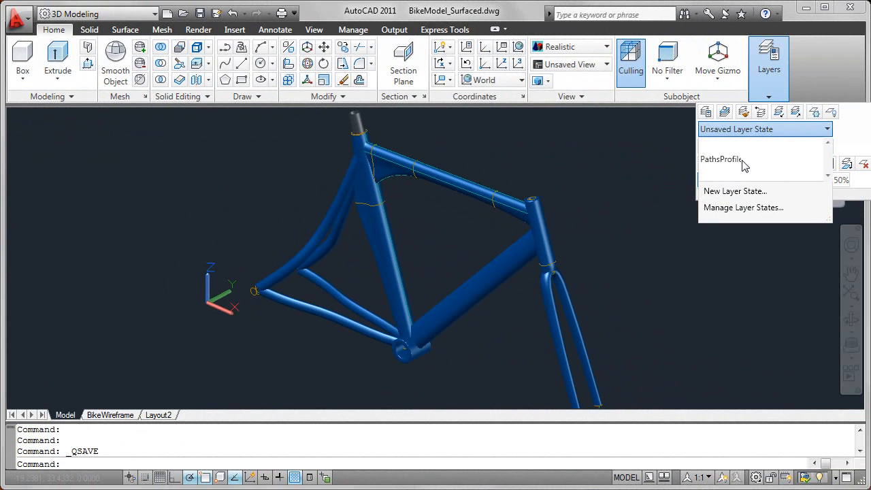
Step: Restore the PathsProfile layer state and zoom in on the frame joints
{"action": "left_click", "coordinate": [720, 158]}
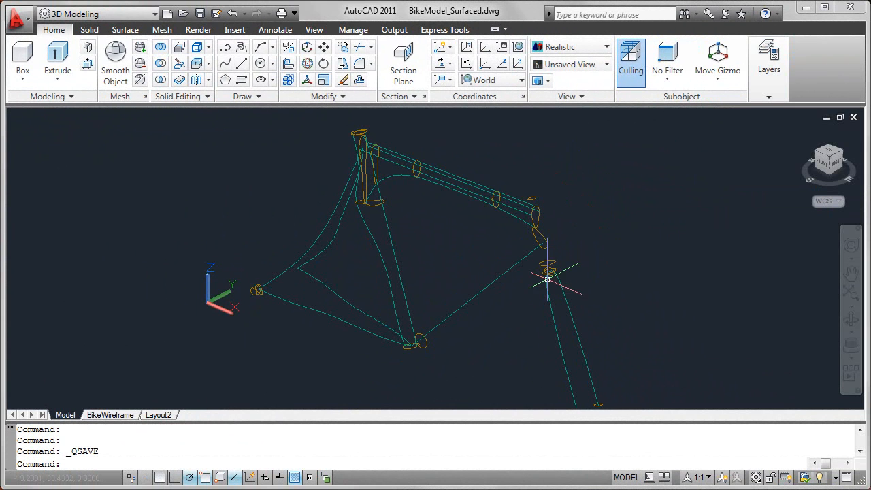
{"action": "scroll", "scroll_direction": "up", "scroll_amount": 3}
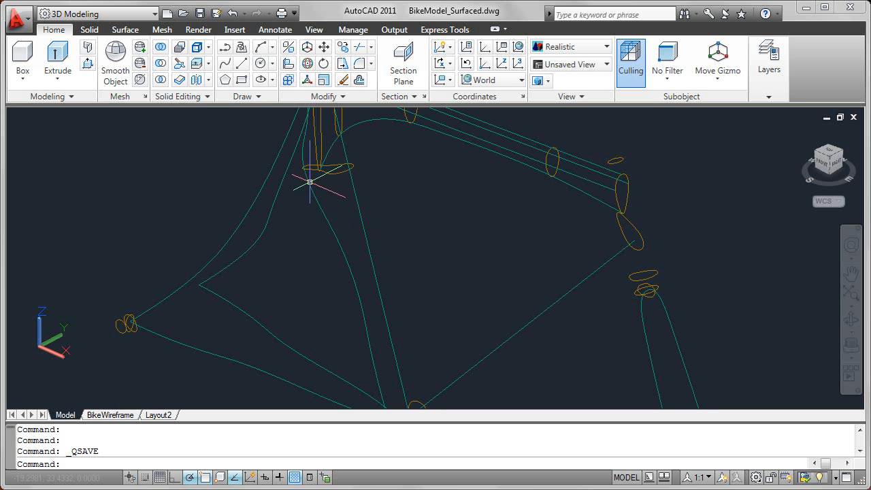
{"action": "mouse_move", "coordinate": [558, 255]}
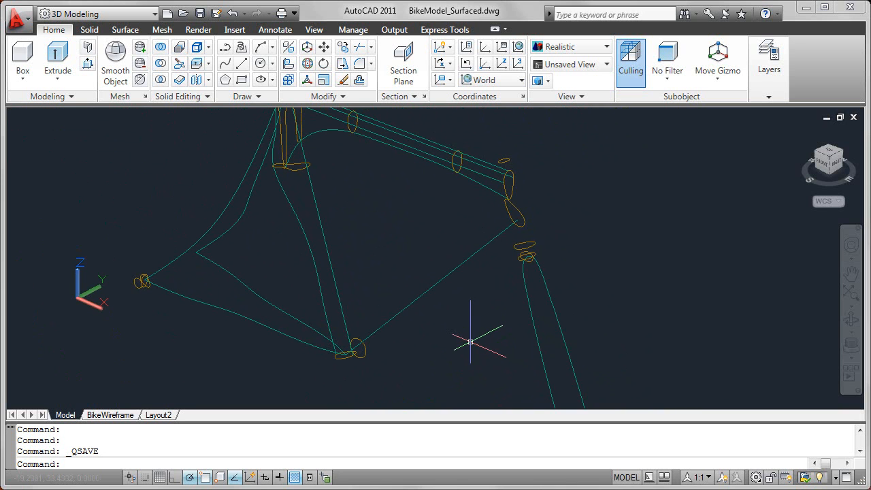
{"action": "mouse_move", "coordinate": [350, 148]}
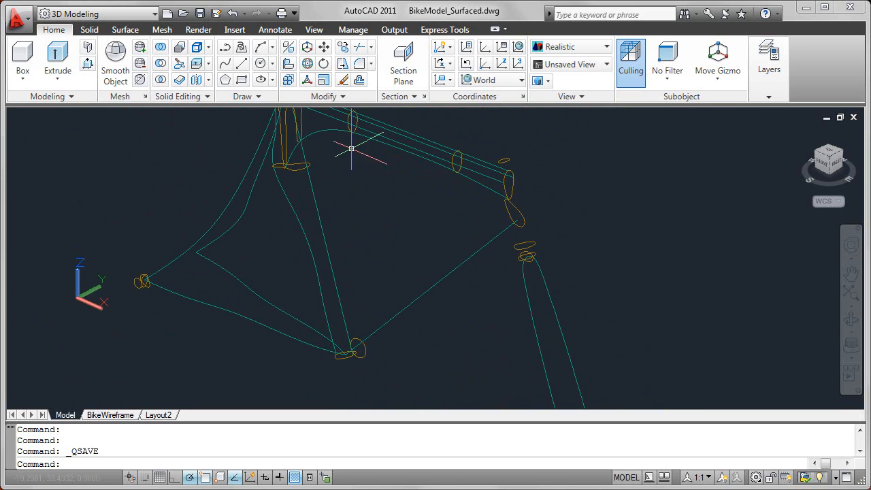
{"action": "mouse_move", "coordinate": [317, 181]}
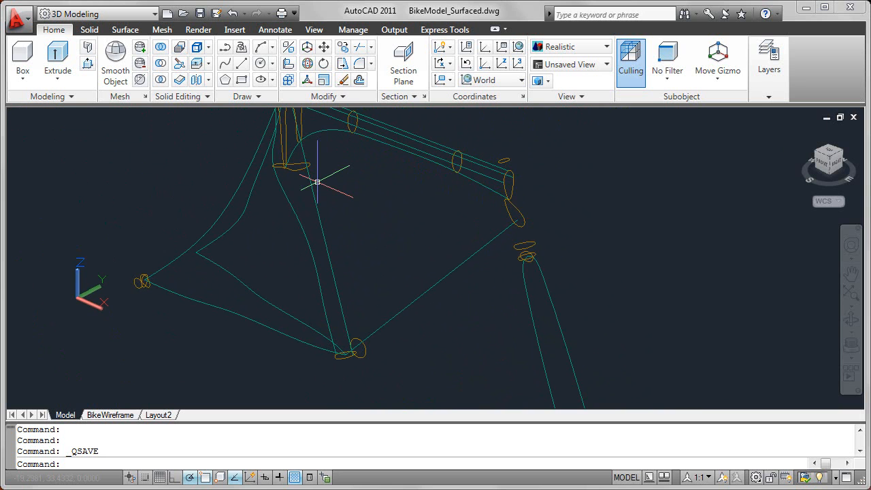
{"action": "mouse_move", "coordinate": [310, 251]}
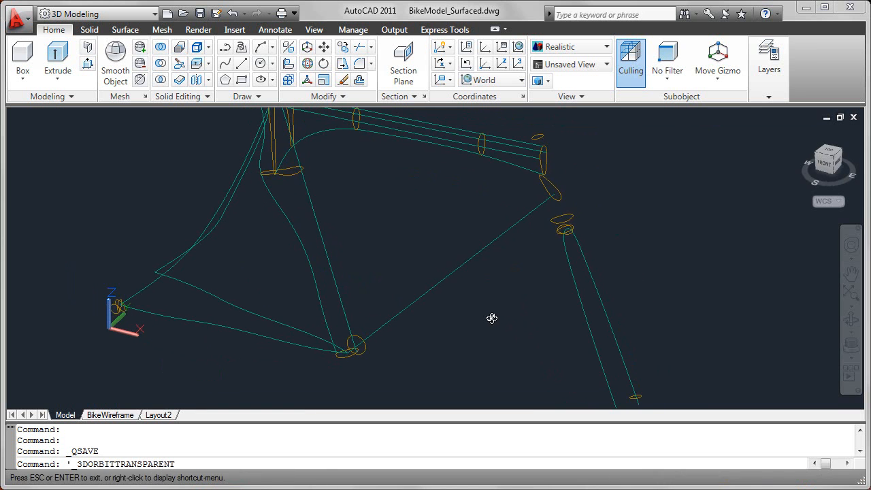
Step: Orbit toward the frame paths and right-click a fit-point grip on the spline
{"action": "left_click_drag", "start_coordinate": [491, 317], "coordinate": [507, 311]}
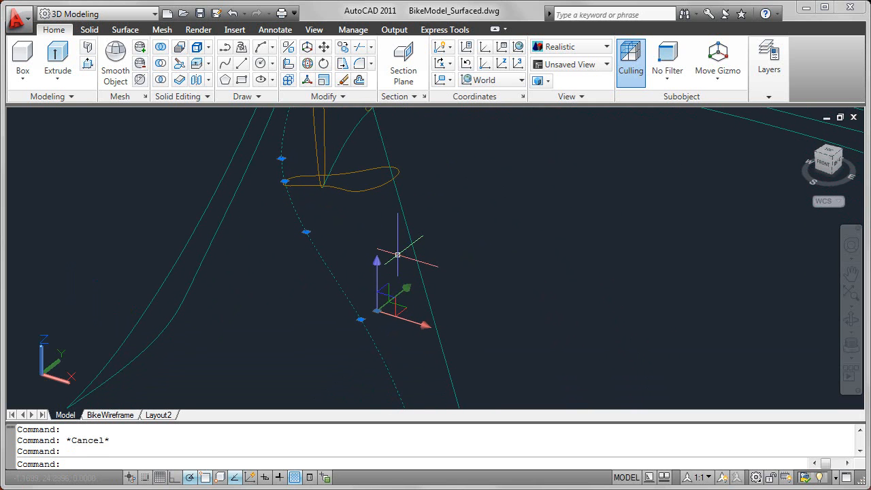
{"action": "right_click", "coordinate": [306, 234]}
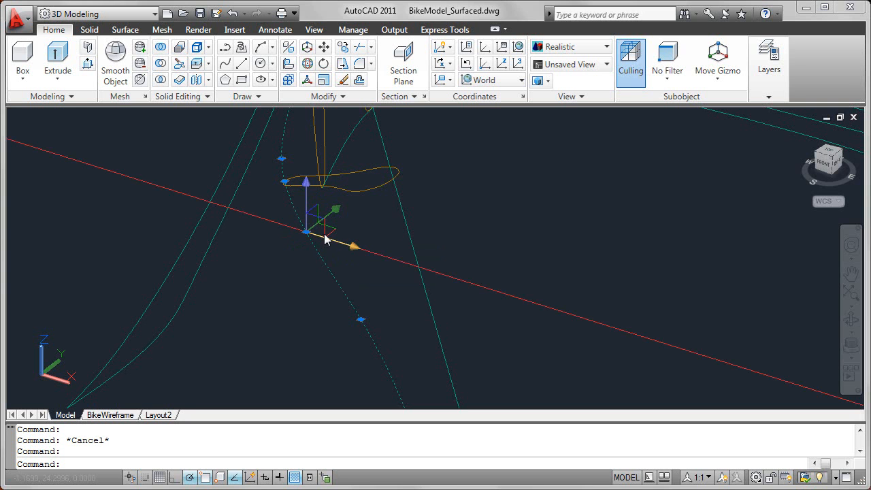
{"action": "mouse_move", "coordinate": [337, 244]}
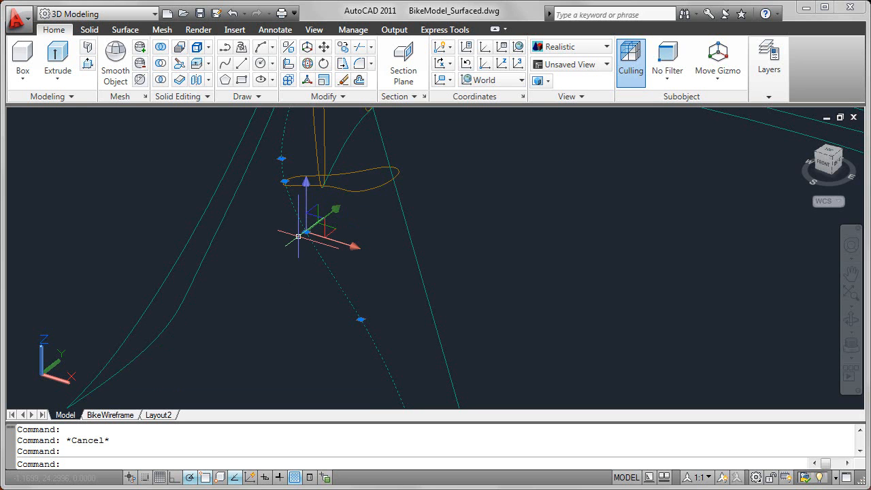
Step: Stretch the fit point, then orbit around the curve to inspect the surface errors
{"action": "right_click", "coordinate": [305, 235]}
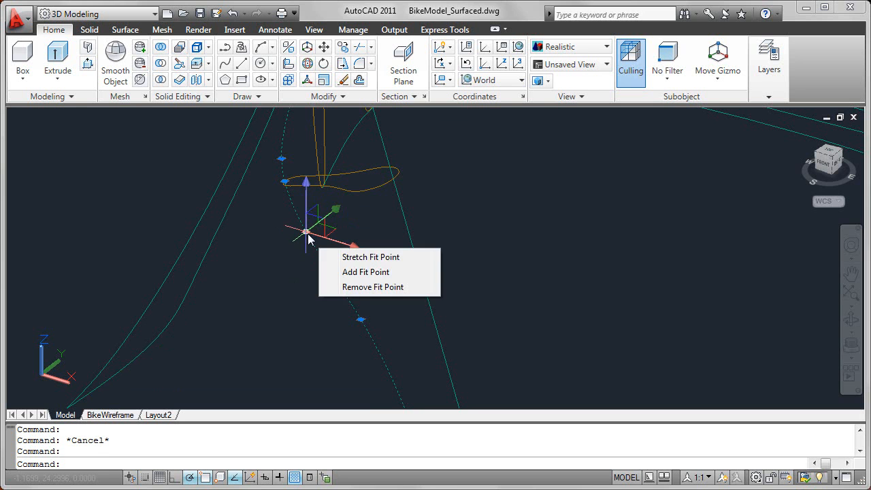
{"action": "left_click", "coordinate": [370, 256]}
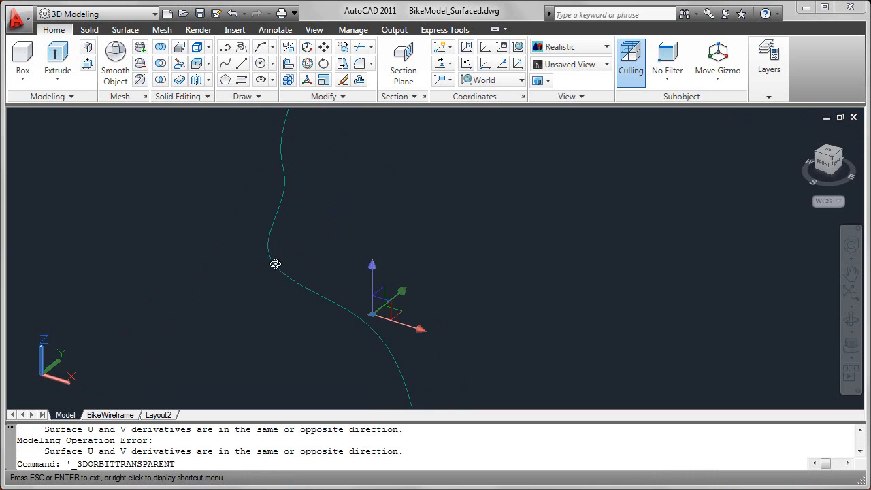
{"action": "left_click_drag", "start_coordinate": [276, 264], "coordinate": [451, 265]}
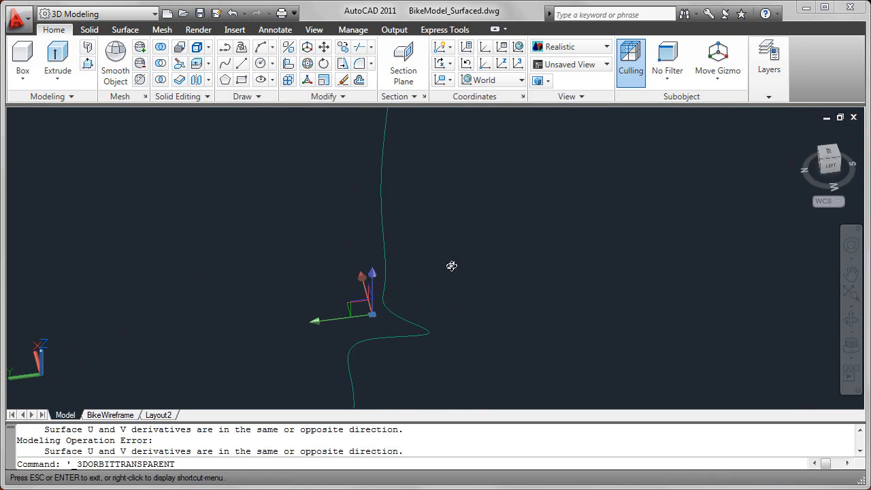
{"action": "left_click_drag", "start_coordinate": [451, 266], "coordinate": [403, 314]}
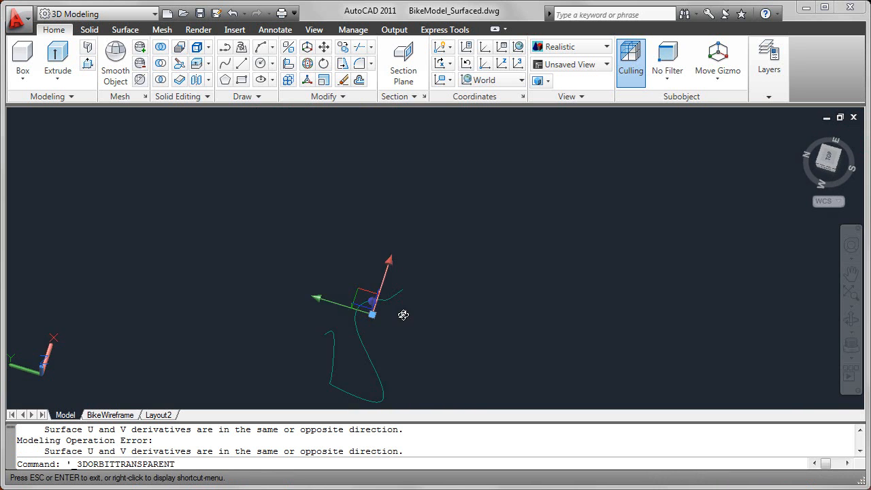
{"action": "left_click_drag", "start_coordinate": [403, 314], "coordinate": [205, 284]}
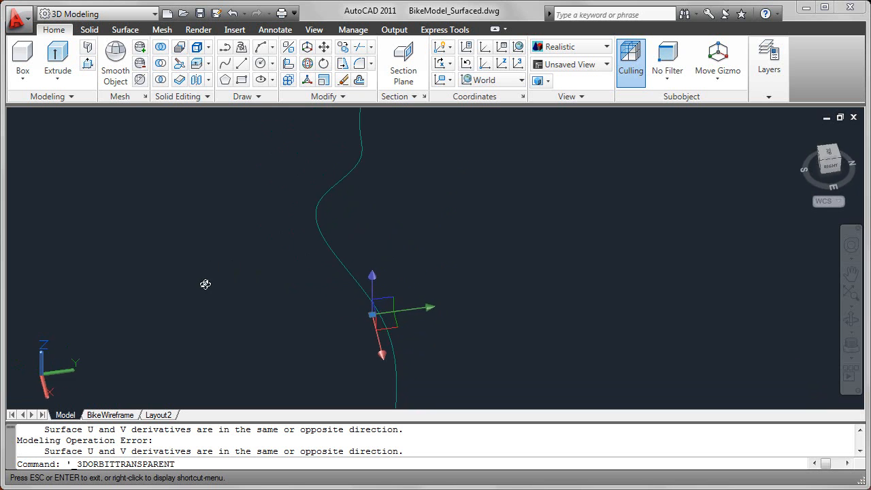
{"action": "left_click_drag", "start_coordinate": [205, 284], "coordinate": [254, 255]}
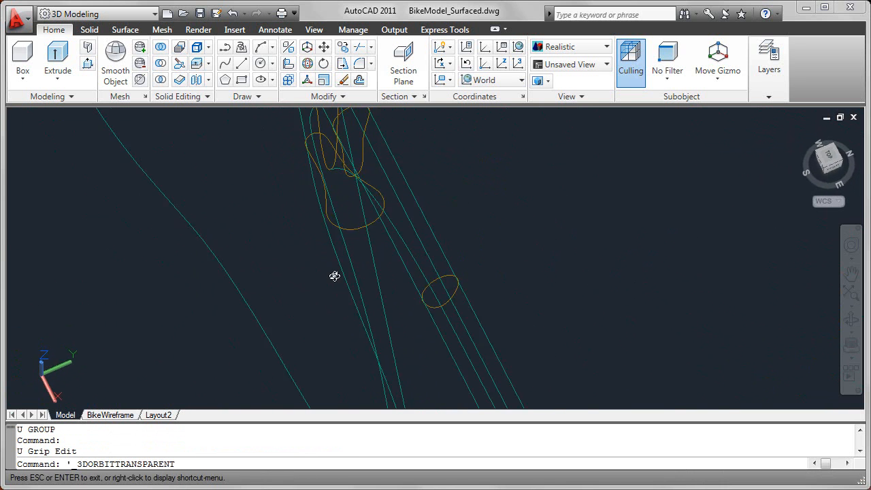
Step: Orbit back and stretch the spline's fit-point grip upward toward the profile circle
{"action": "left_click_drag", "start_coordinate": [334, 275], "coordinate": [428, 261]}
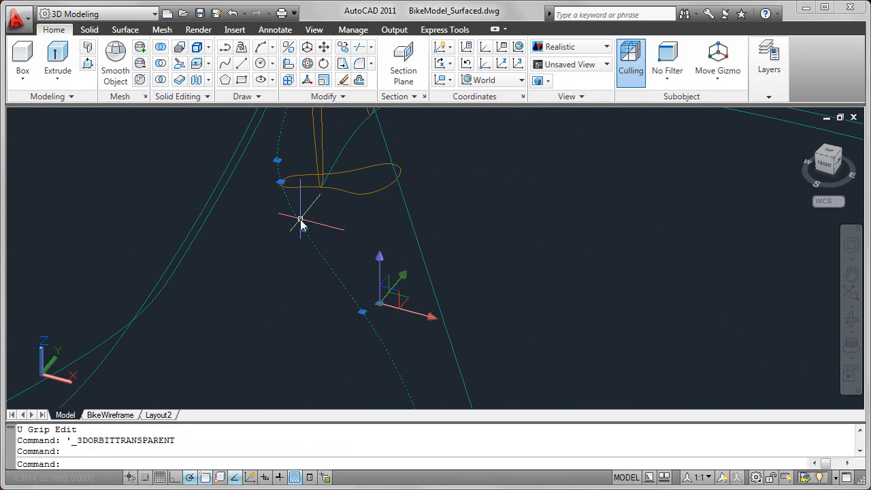
{"action": "right_click", "coordinate": [302, 225]}
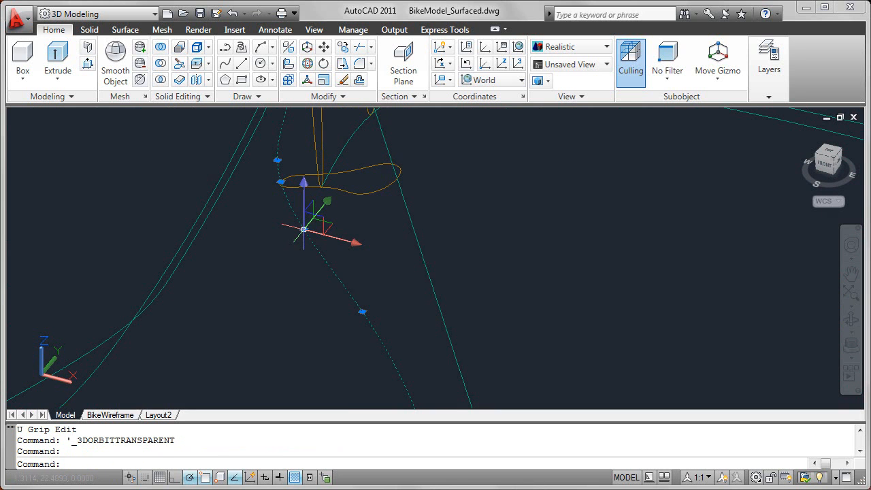
{"action": "right_click", "coordinate": [305, 230]}
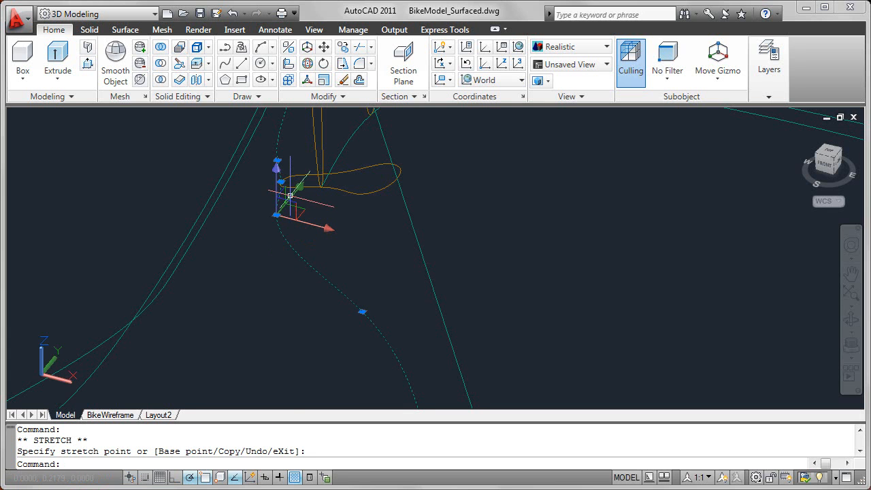
Step: Constrain the Move Gizmo to the XY plane
{"action": "right_click", "coordinate": [291, 196]}
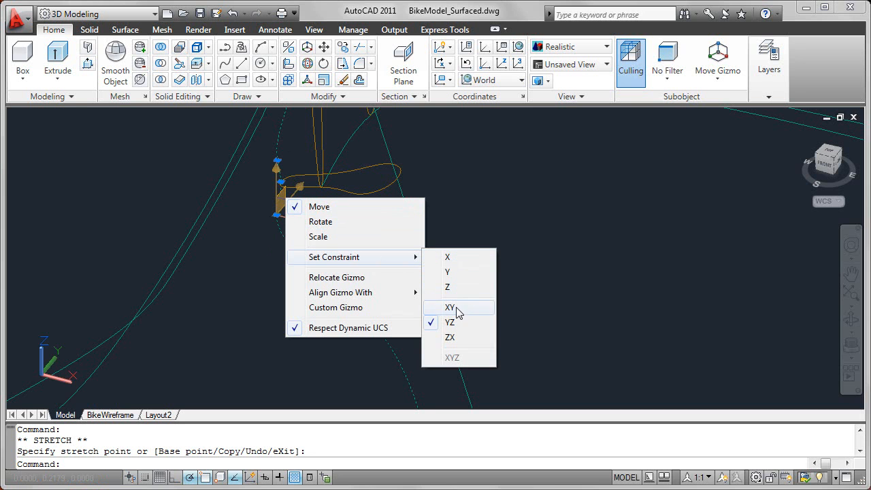
{"action": "left_click", "coordinate": [450, 307]}
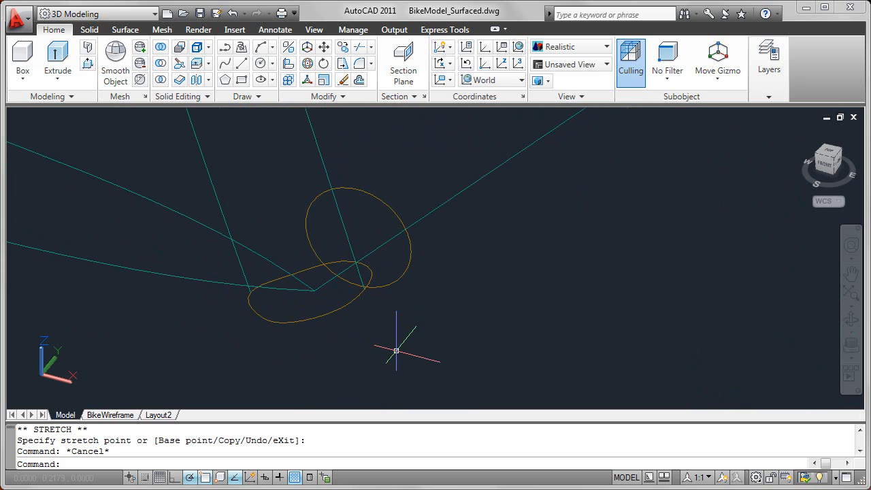
{"action": "mouse_move", "coordinate": [301, 239]}
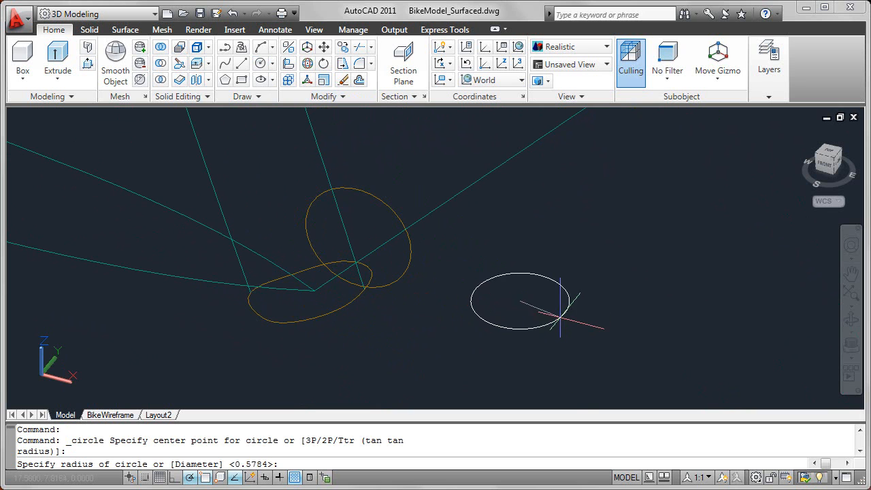
Step: Draw a circle beside the frame junction by picking its centre and radius
{"action": "left_click", "coordinate": [537, 318]}
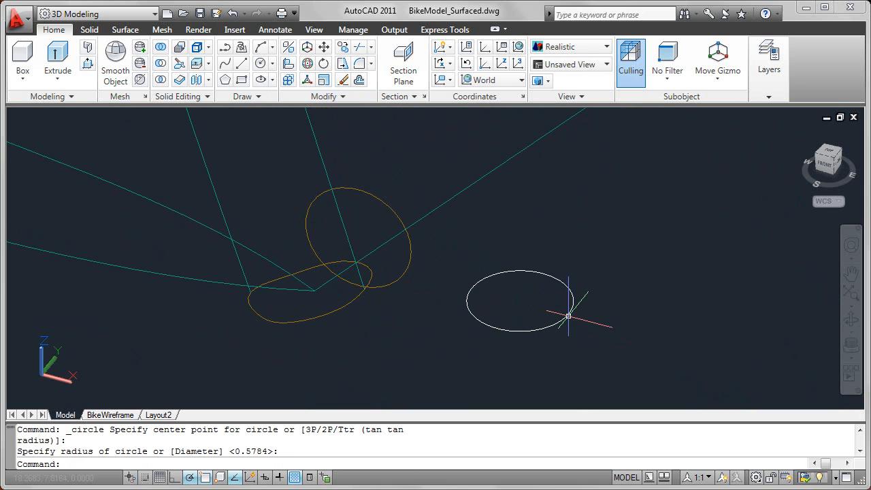
{"action": "left_click", "coordinate": [521, 300]}
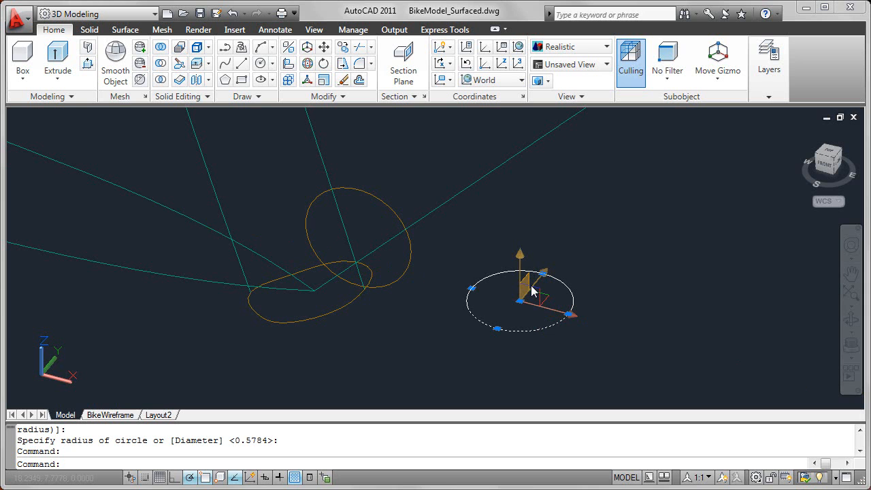
{"action": "mouse_move", "coordinate": [531, 290]}
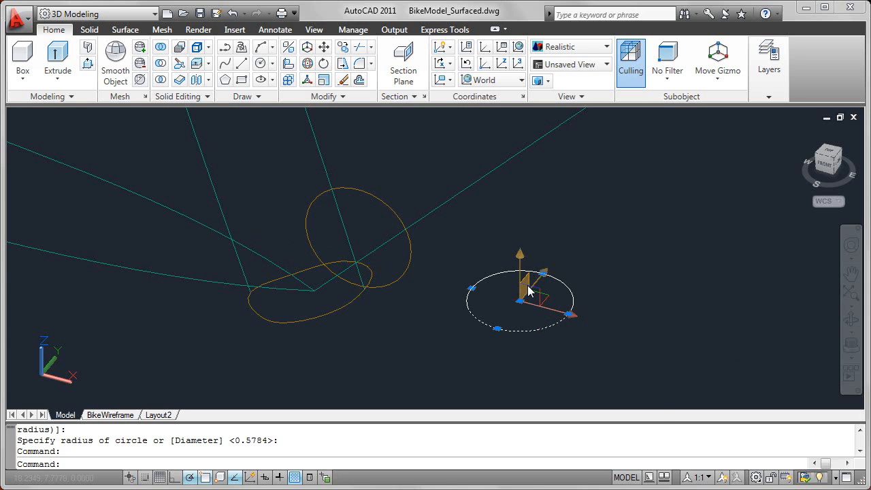
Step: Switch the gizmo to Rotate, tip the circle upright, and clear the selection
{"action": "right_click", "coordinate": [530, 292]}
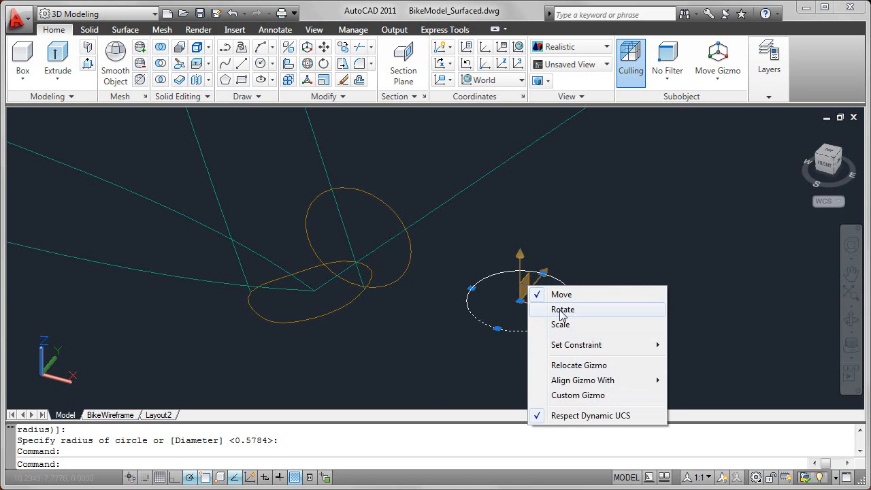
{"action": "left_click", "coordinate": [562, 310]}
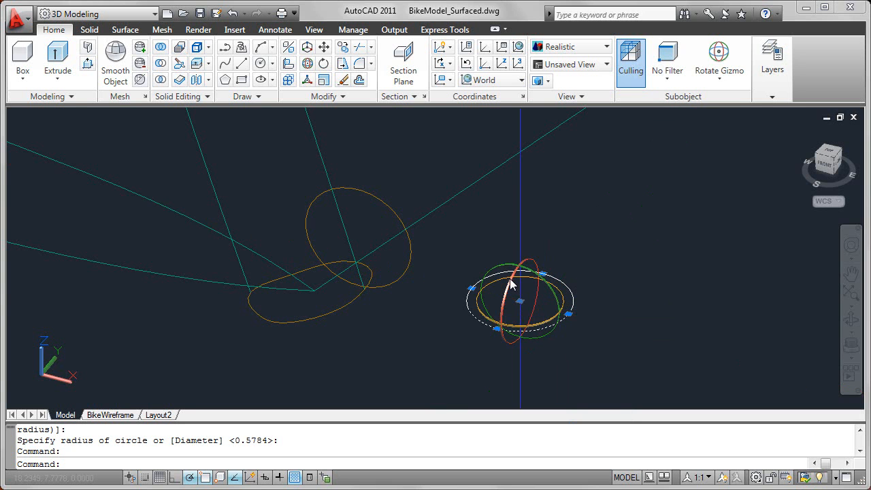
{"action": "mouse_move", "coordinate": [500, 286]}
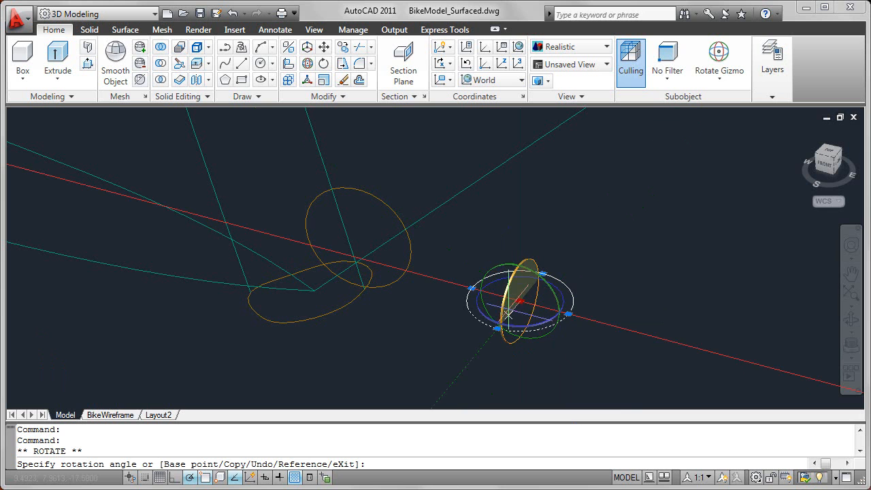
{"action": "mouse_move", "coordinate": [554, 231]}
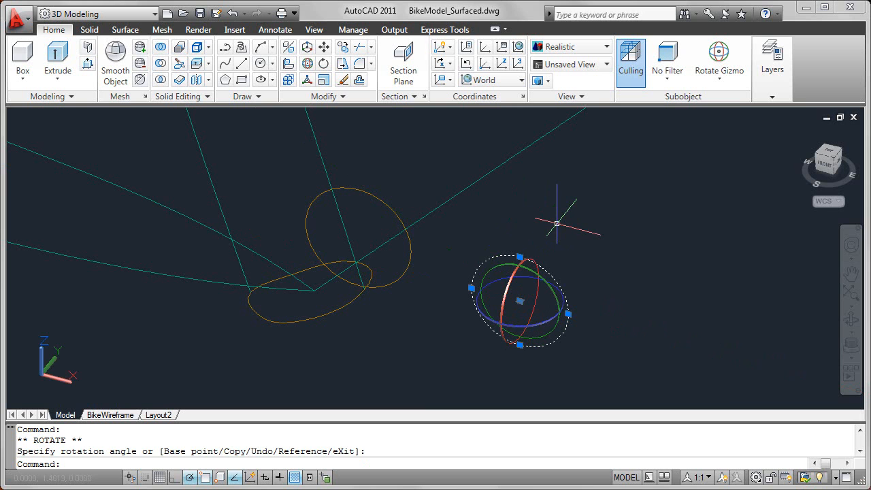
{"action": "key", "text": "Escape"}
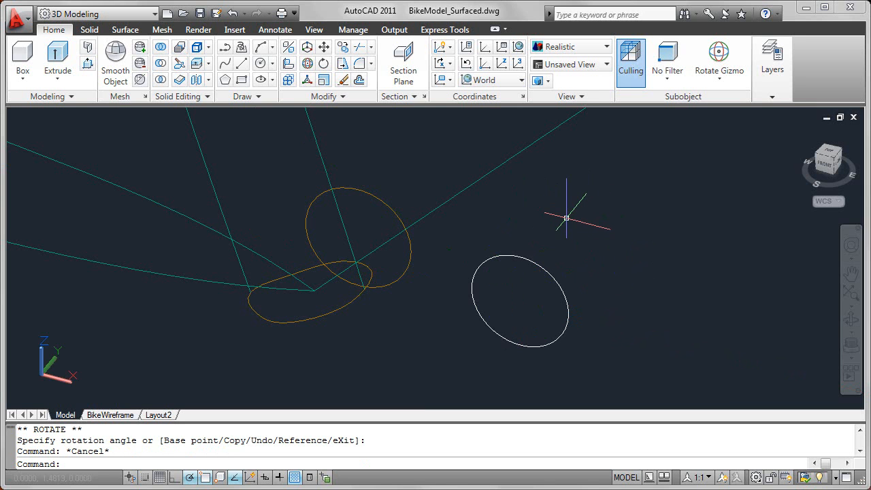
{"action": "key", "text": "Escape"}
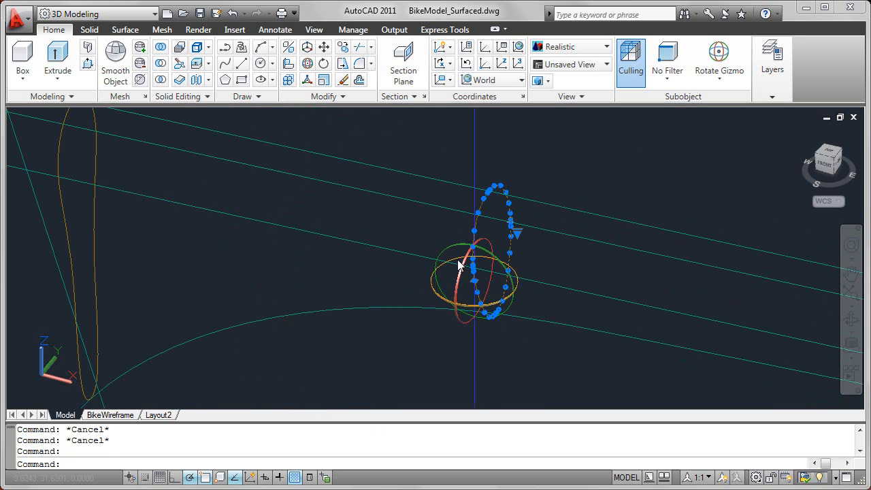
Step: Switch the gizmo to Scale and scale the profile uniformly with the XYZ constraint
{"action": "right_click", "coordinate": [461, 272]}
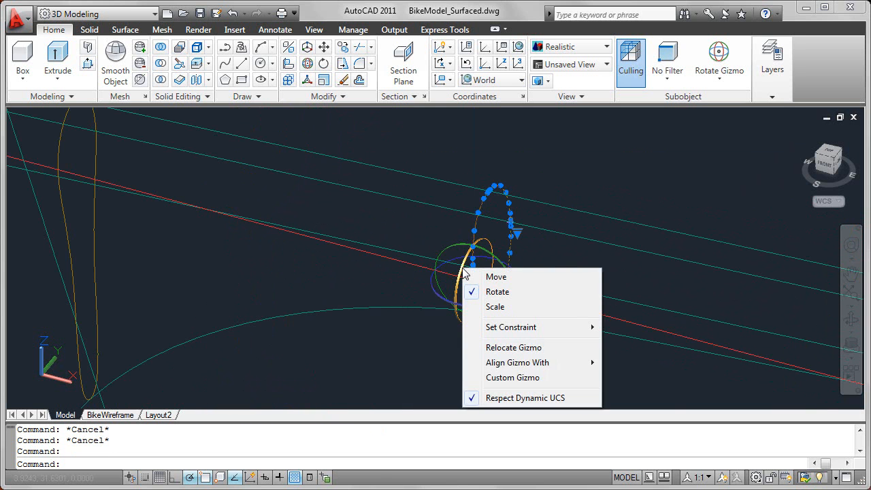
{"action": "mouse_move", "coordinate": [500, 291]}
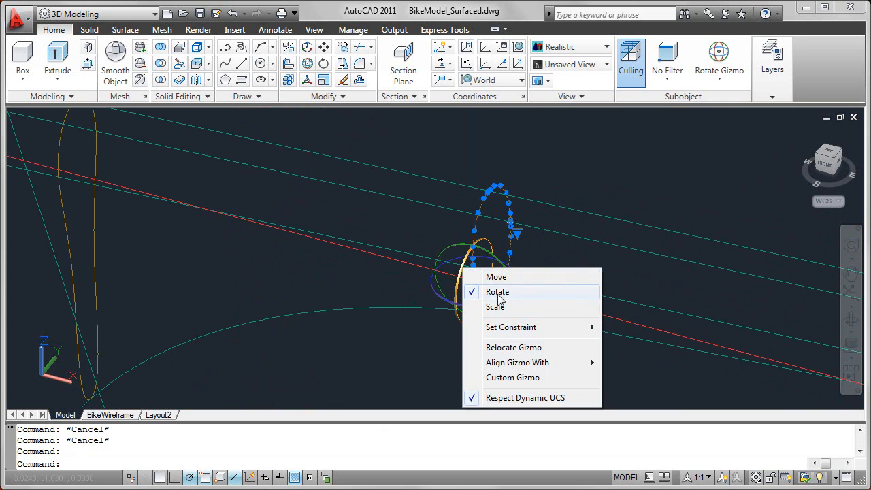
{"action": "mouse_move", "coordinate": [495, 307]}
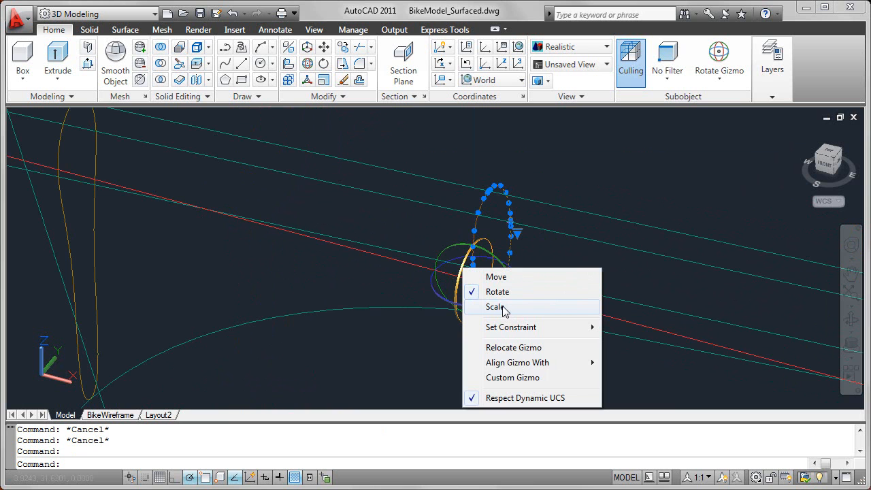
{"action": "left_click", "coordinate": [494, 307]}
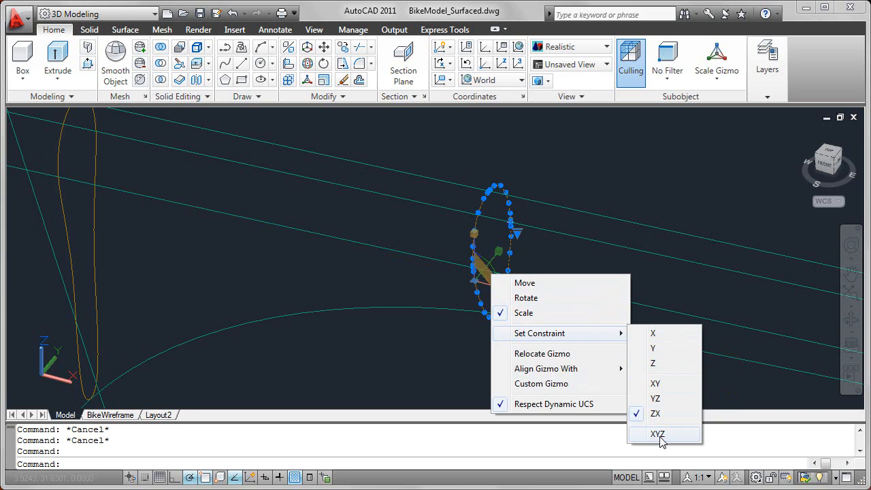
{"action": "left_click", "coordinate": [657, 434]}
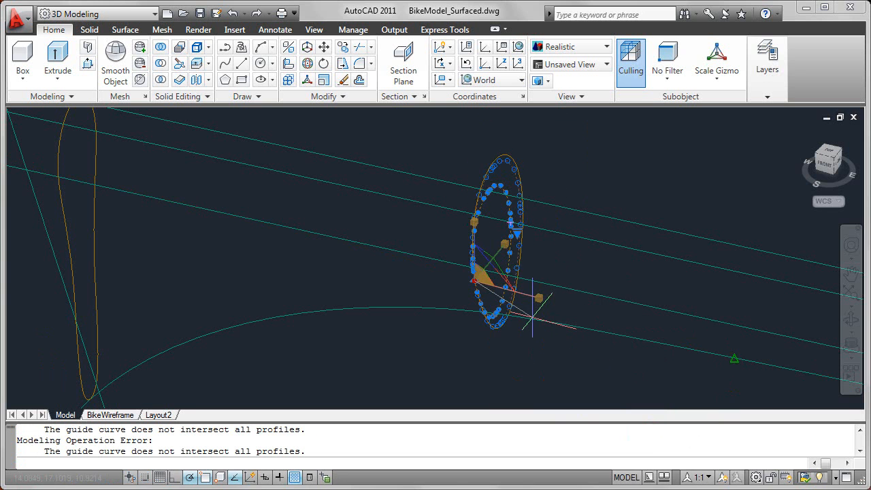
{"action": "key", "text": "Escape"}
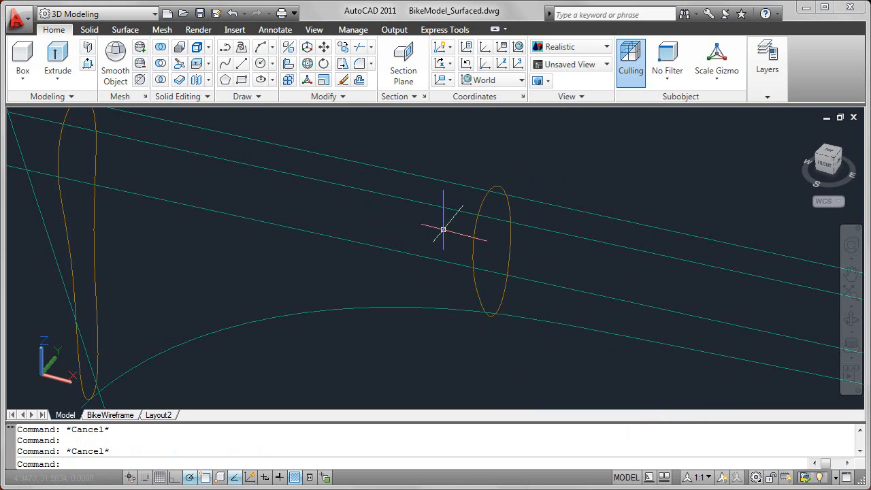
{"action": "mouse_move", "coordinate": [682, 130]}
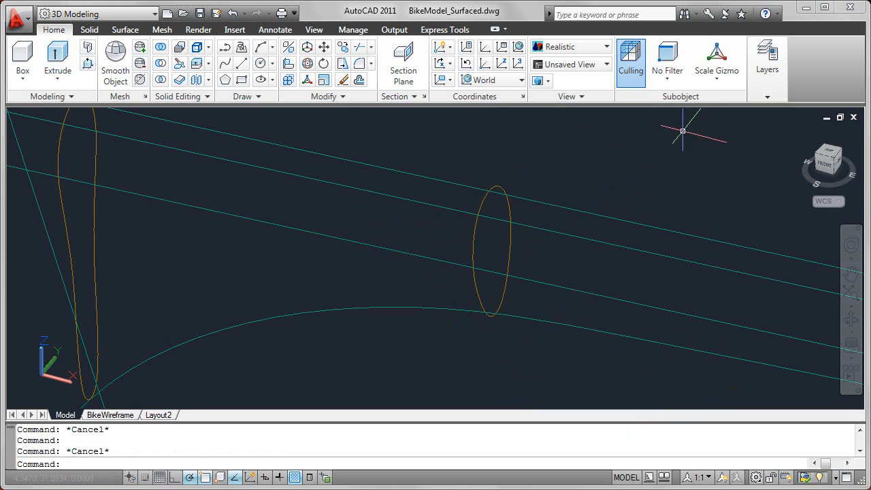
Step: Set the gizmo display to No Gizmo and reselect the profile to show only grips
{"action": "left_click", "coordinate": [716, 80]}
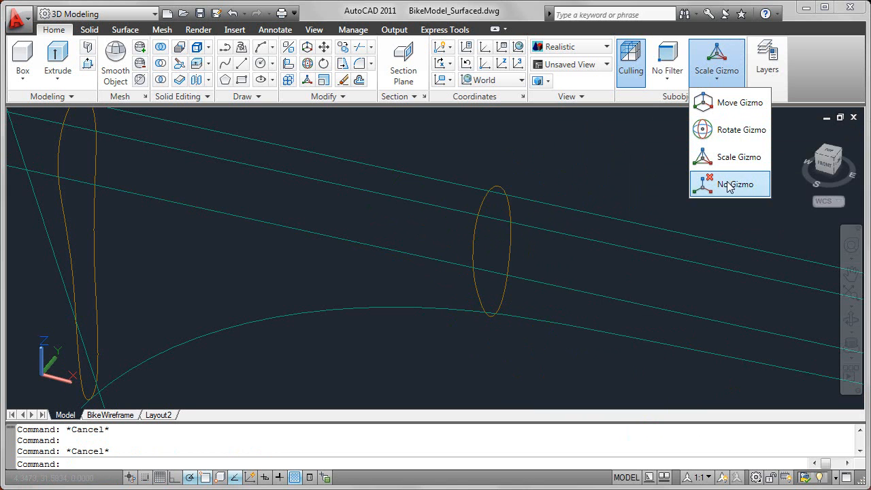
{"action": "left_click", "coordinate": [735, 184]}
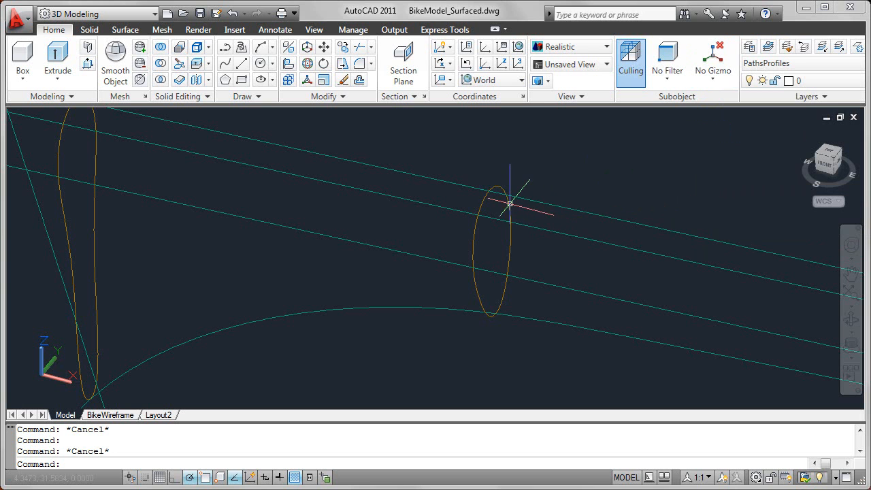
{"action": "left_click", "coordinate": [496, 204]}
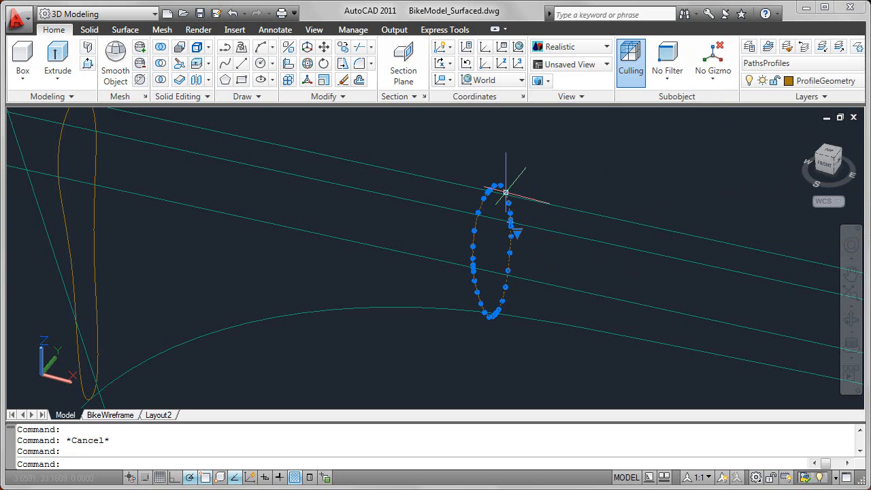